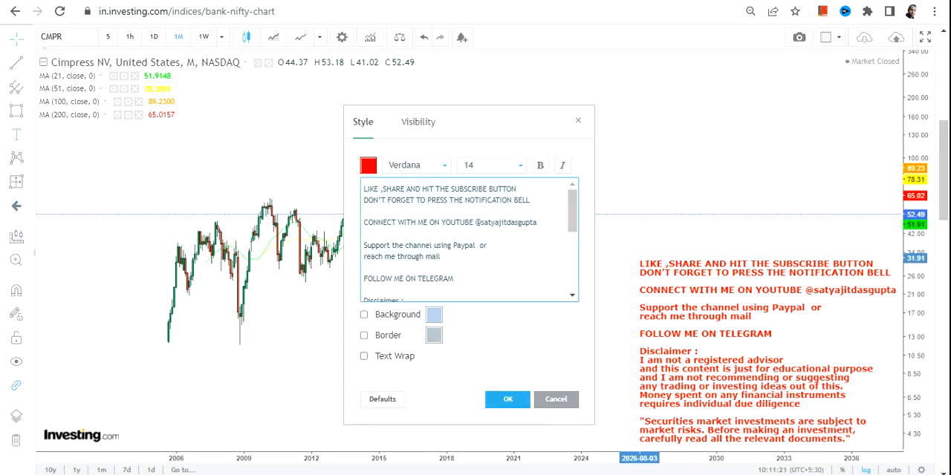
# Step: Append the no-guaranteed, risk-free returns sentence to the red disclaimer text
pyautogui.click(508, 399)
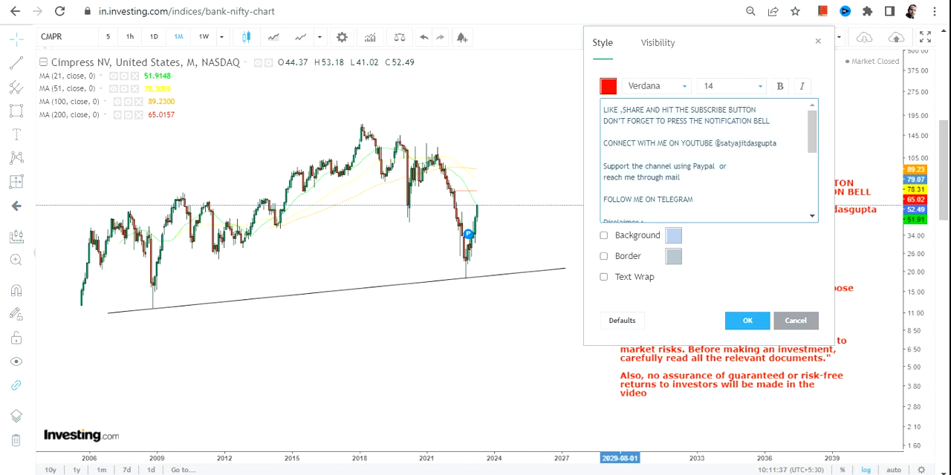
# Step: Confirm the disclaimer edit with OK and return to the CMPR monthly chart
pyautogui.click(747, 321)
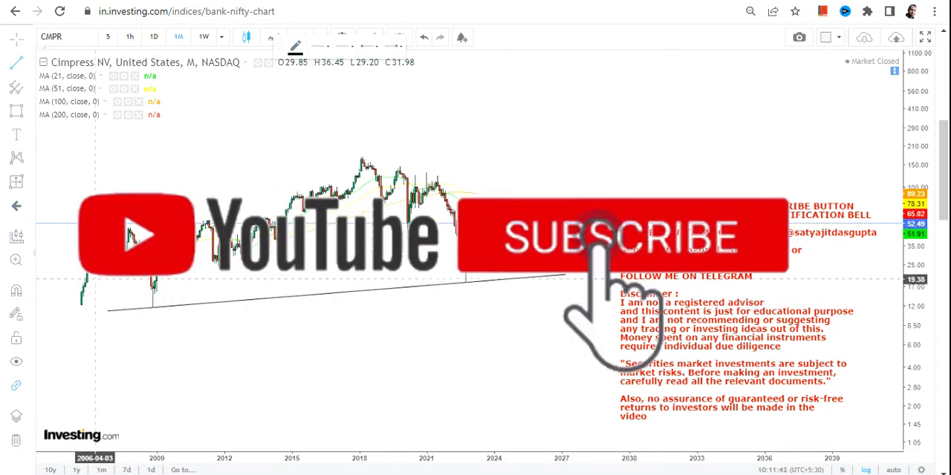
pyautogui.click(597, 236)
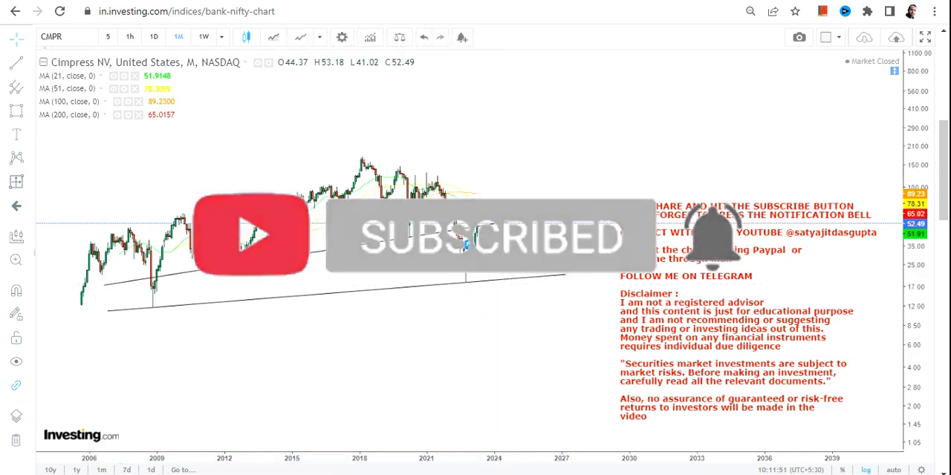
# Step: Draw a rising trendline through the highs and mark levels 49.53 and 18.74
pyautogui.click(16, 133)
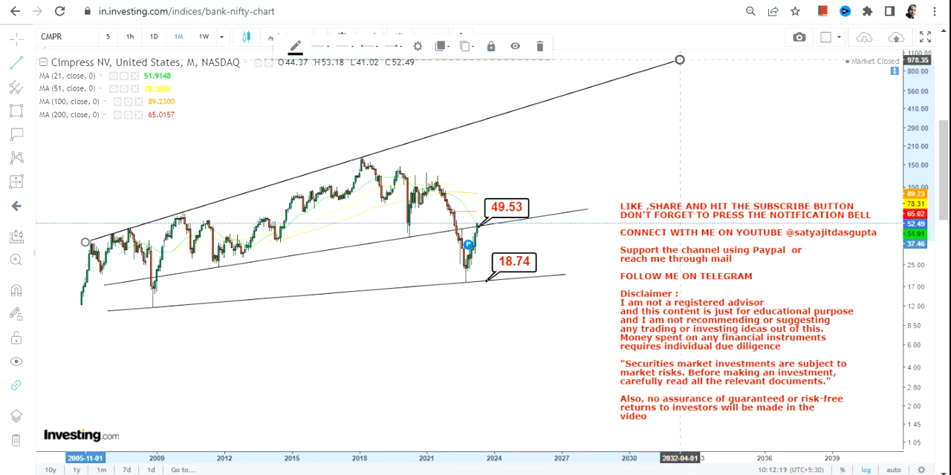
pyautogui.rightClick(84, 242)
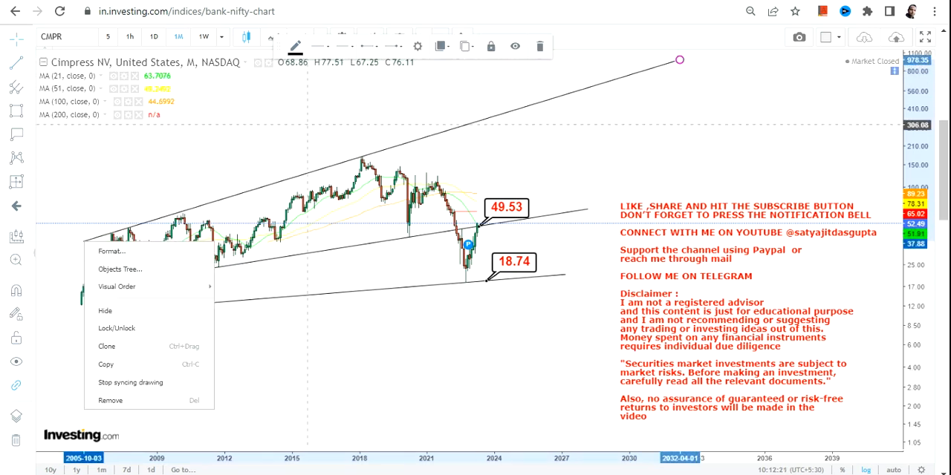